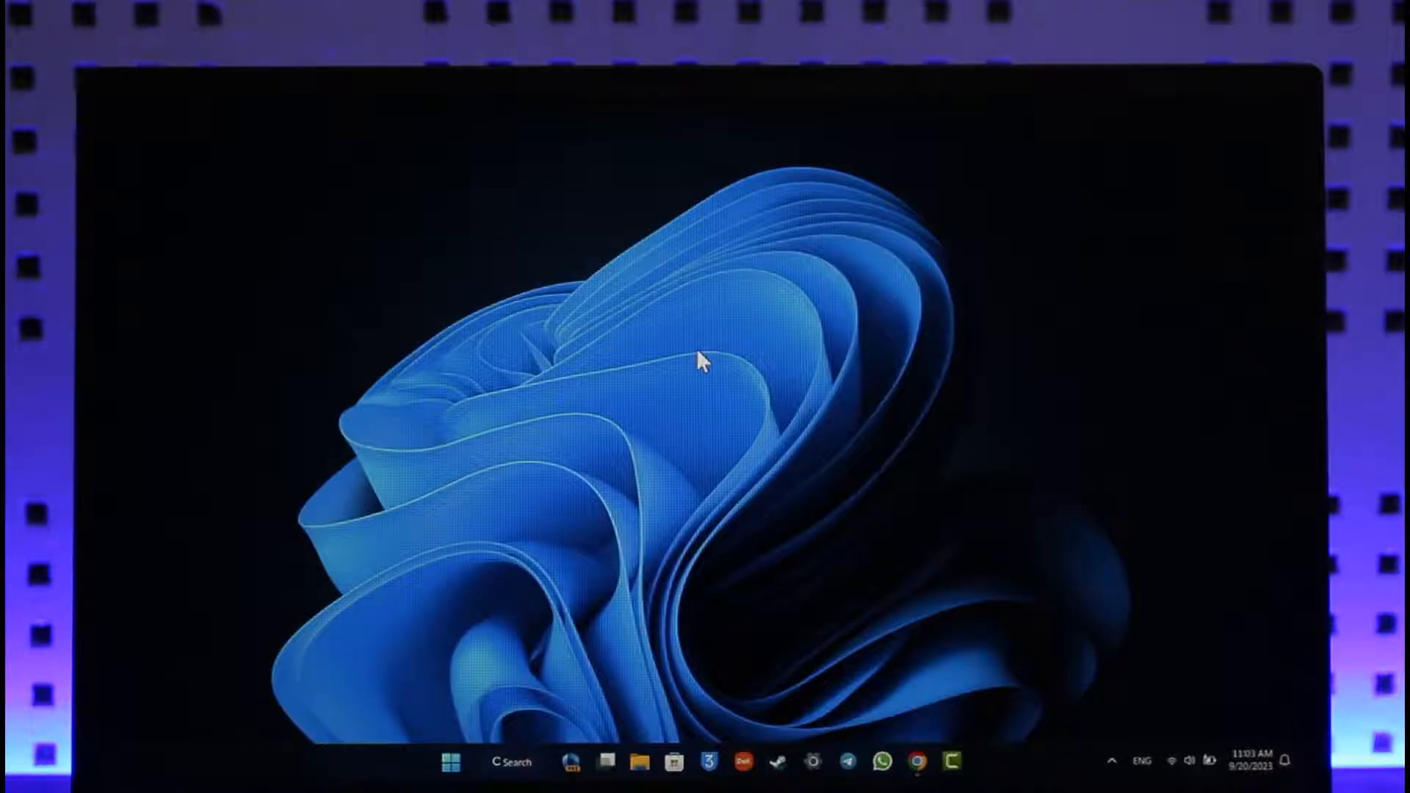
mouse_move(811, 706)
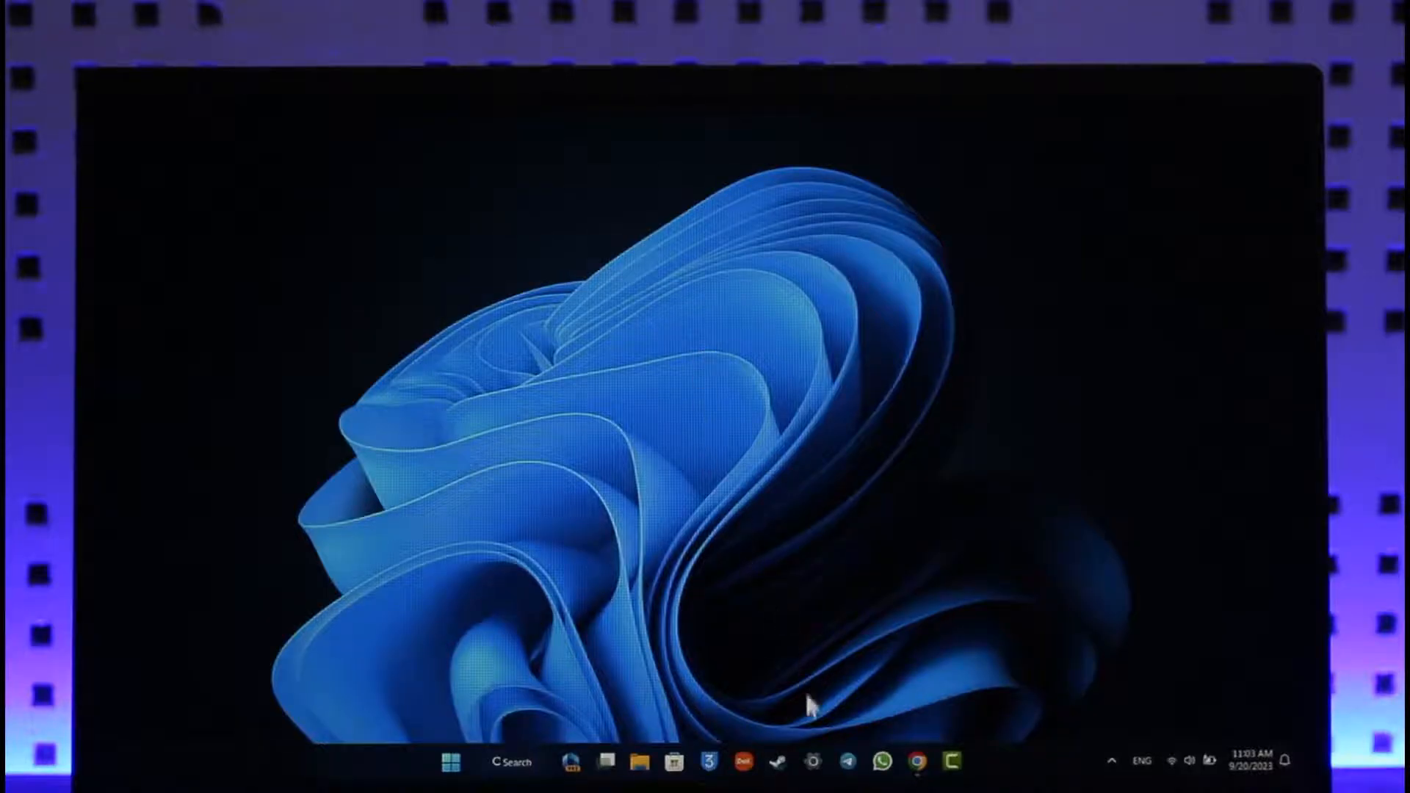
- Launch Windows Settings from the taskbar, landing on its Home page
click(814, 762)
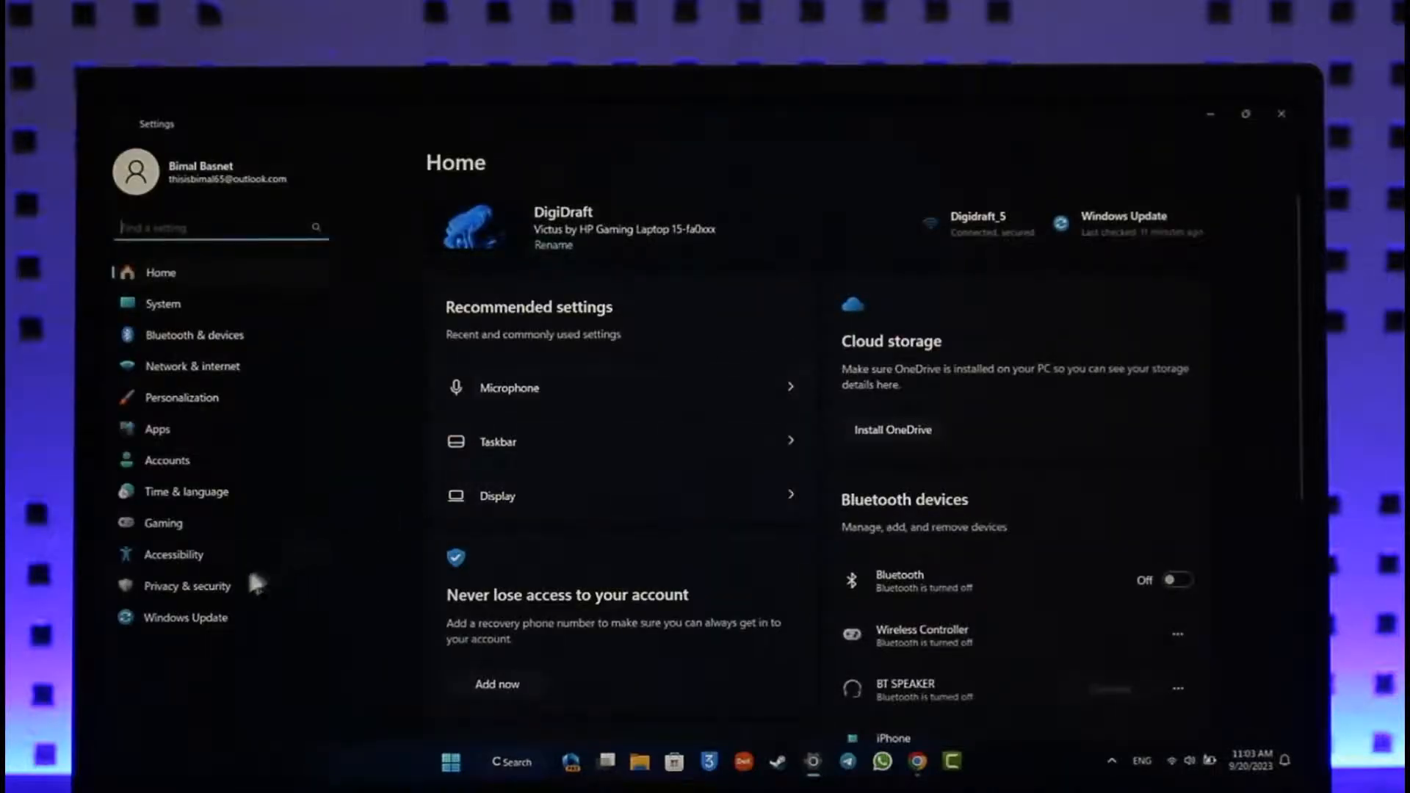
- Run a Windows Update check and view Optional updates, finding no driver updates
click(185, 617)
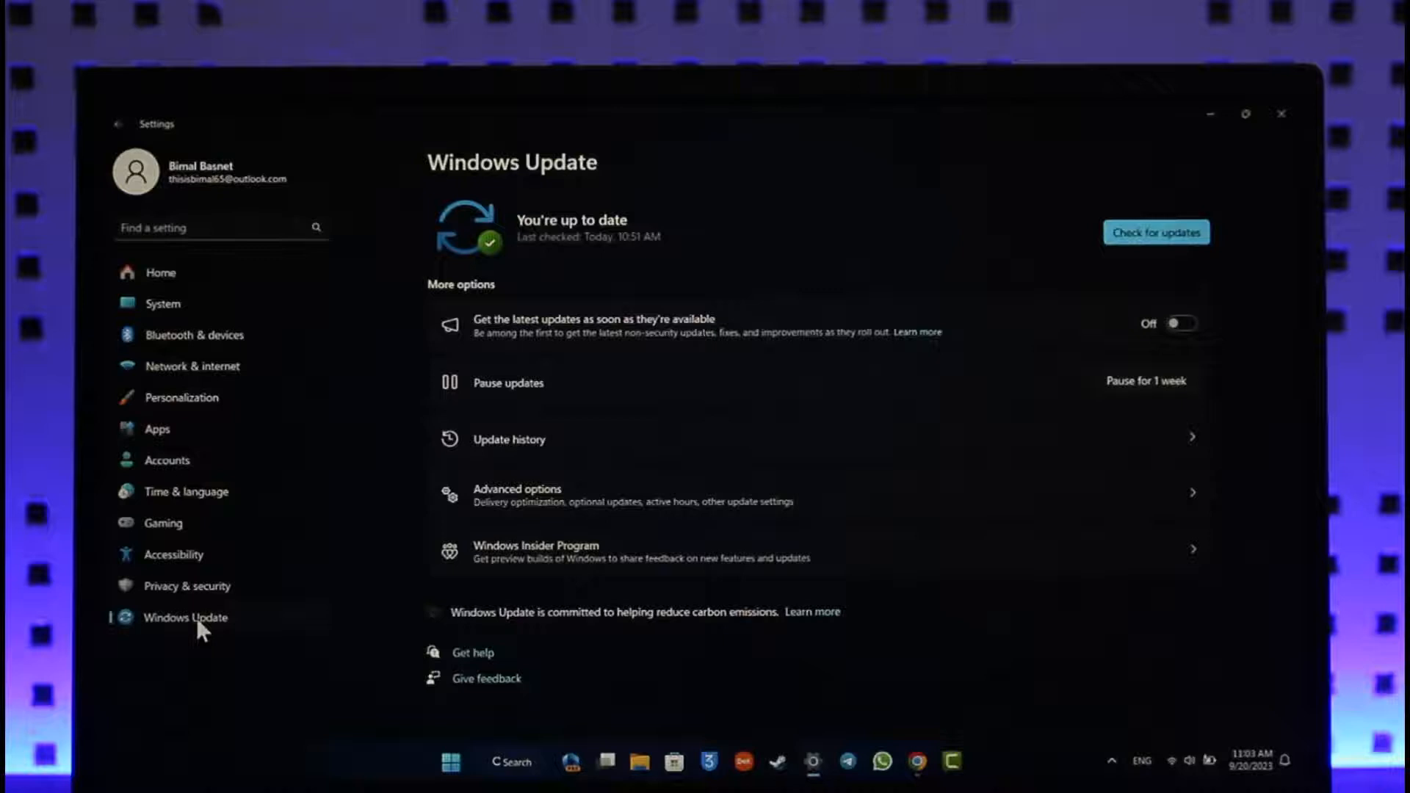
click(1156, 233)
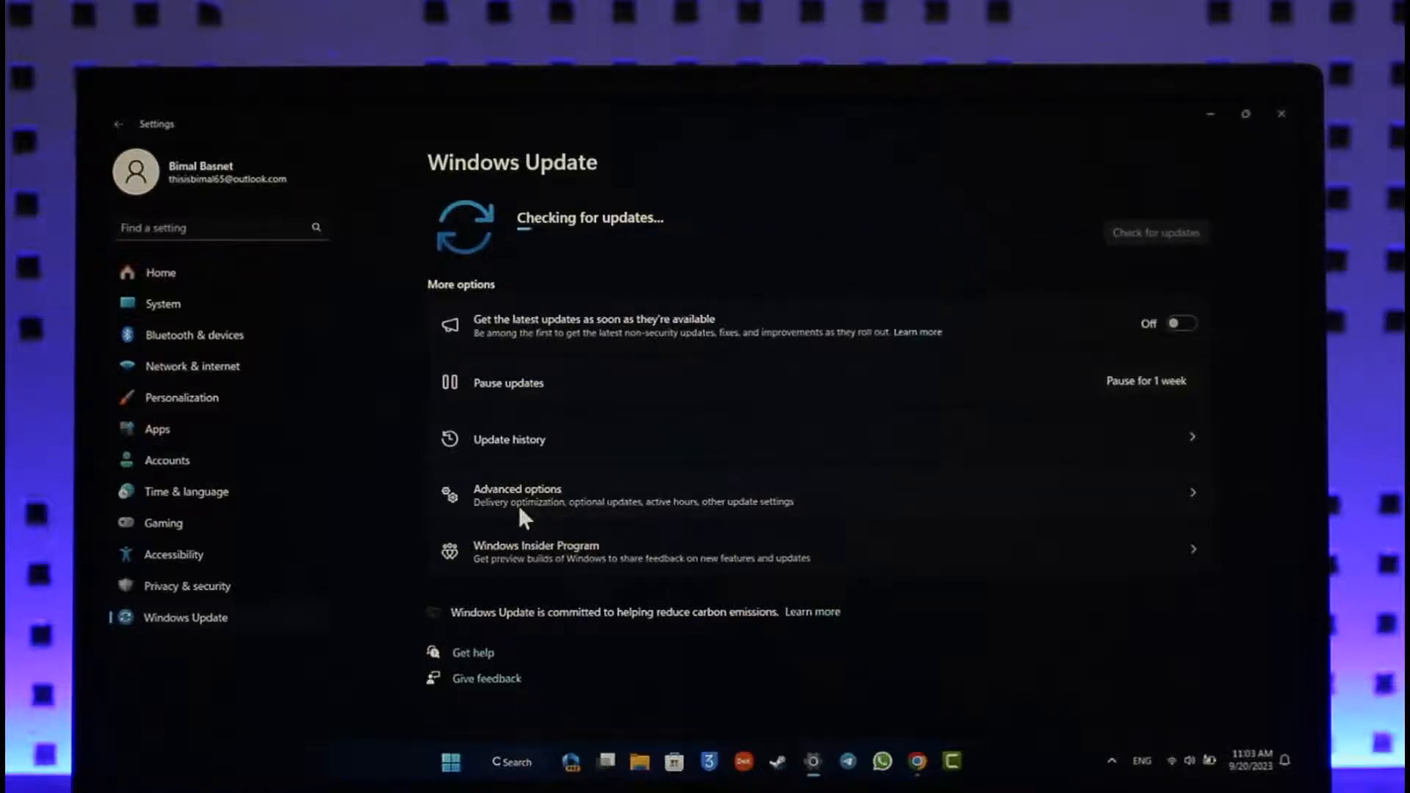
click(517, 495)
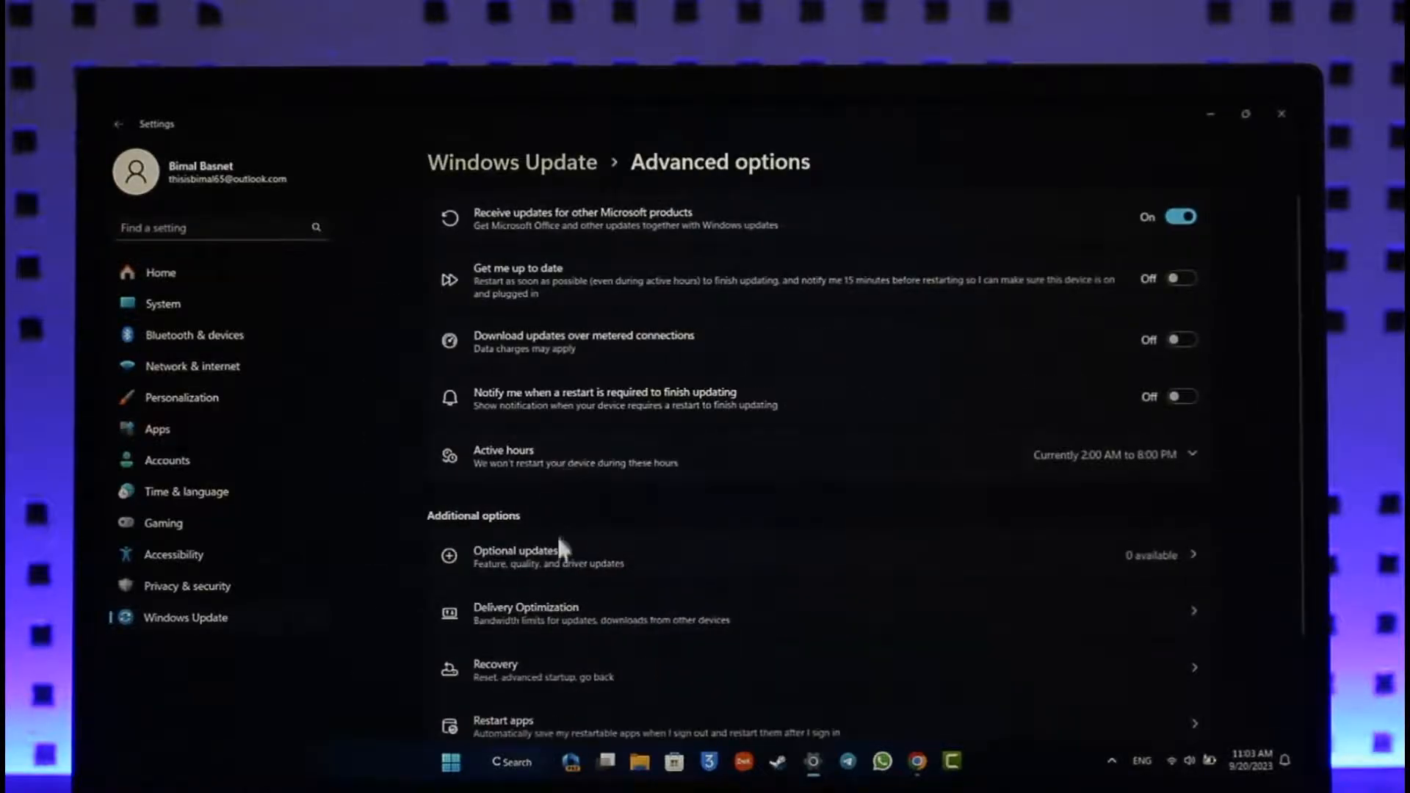
click(516, 551)
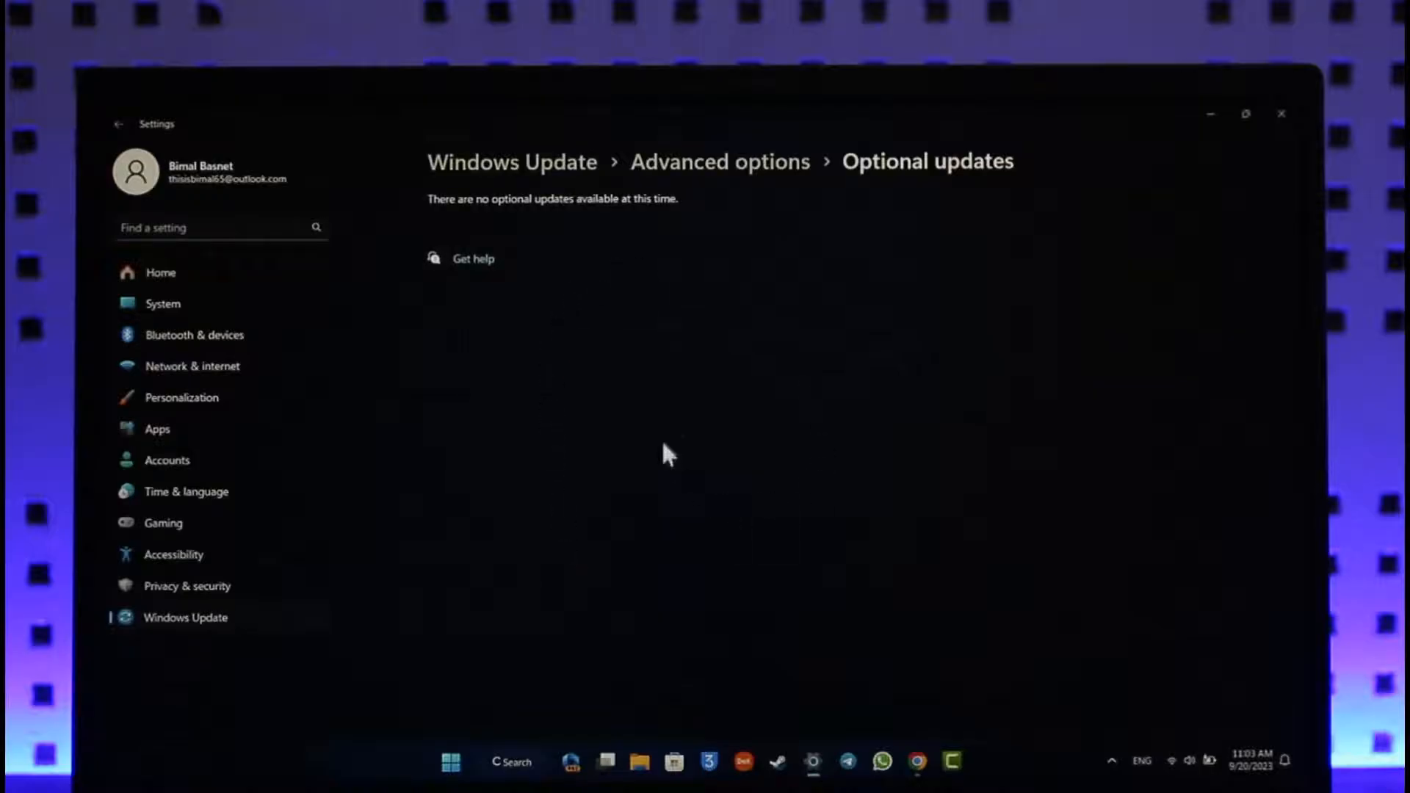
mouse_move(1019, 349)
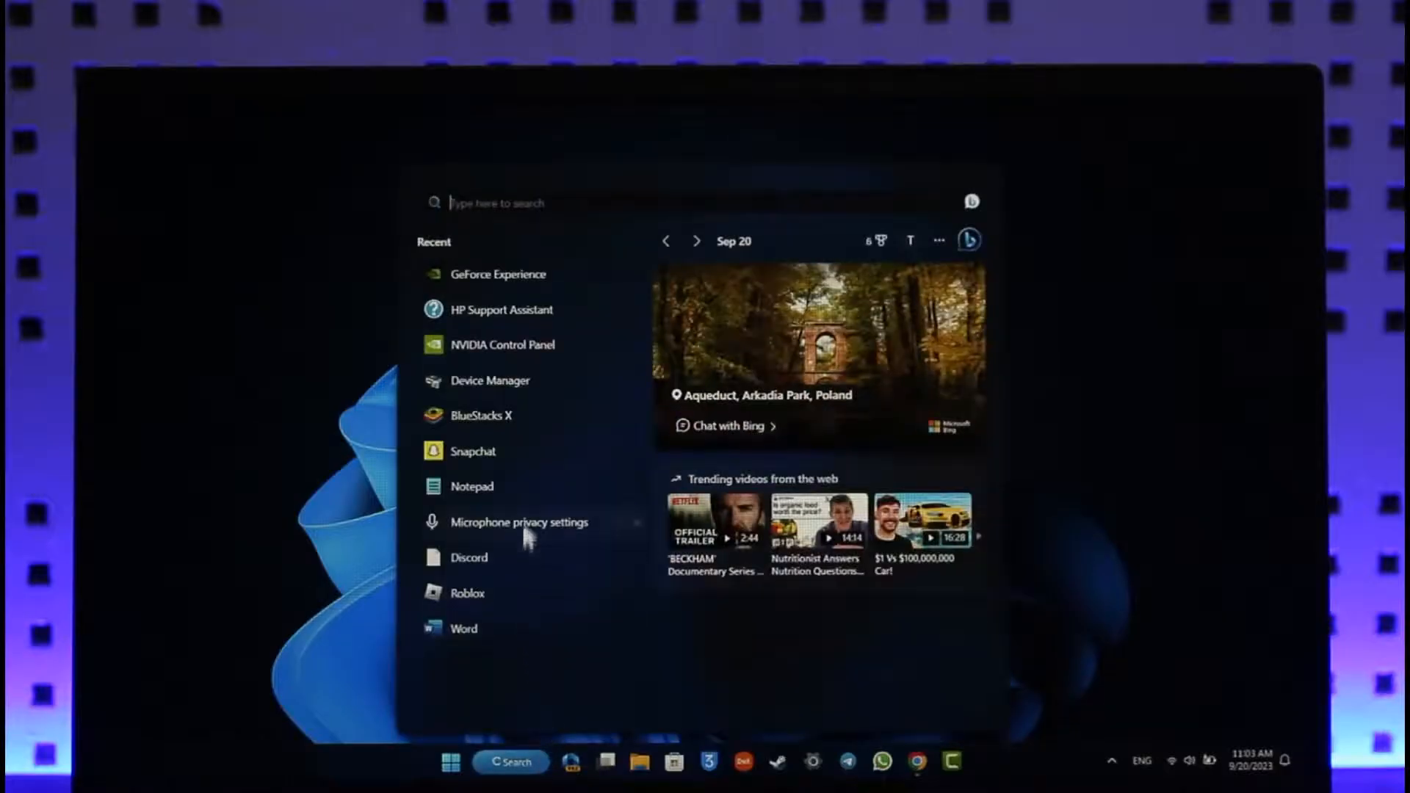
- Launch Device Manager from Windows Search
click(491, 381)
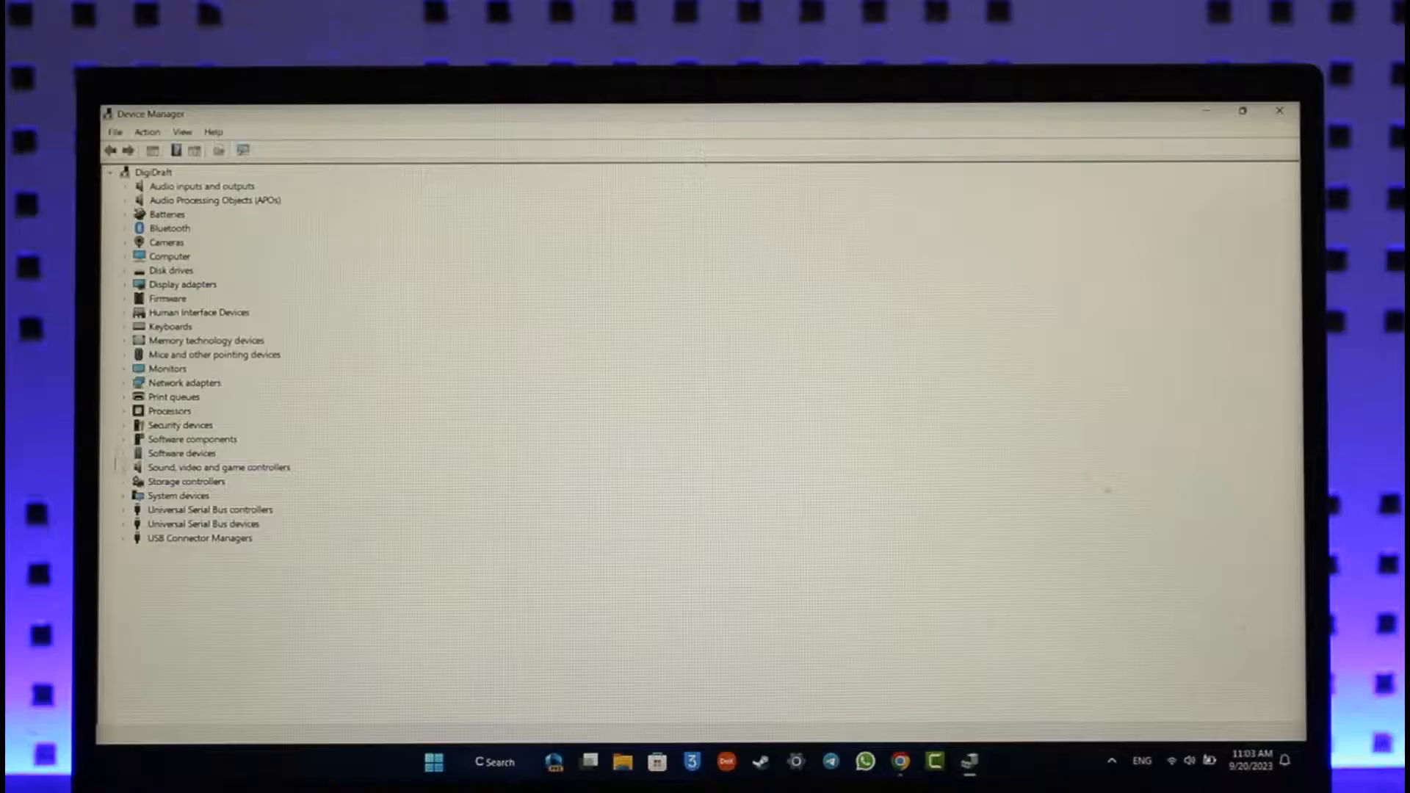
mouse_move(185, 554)
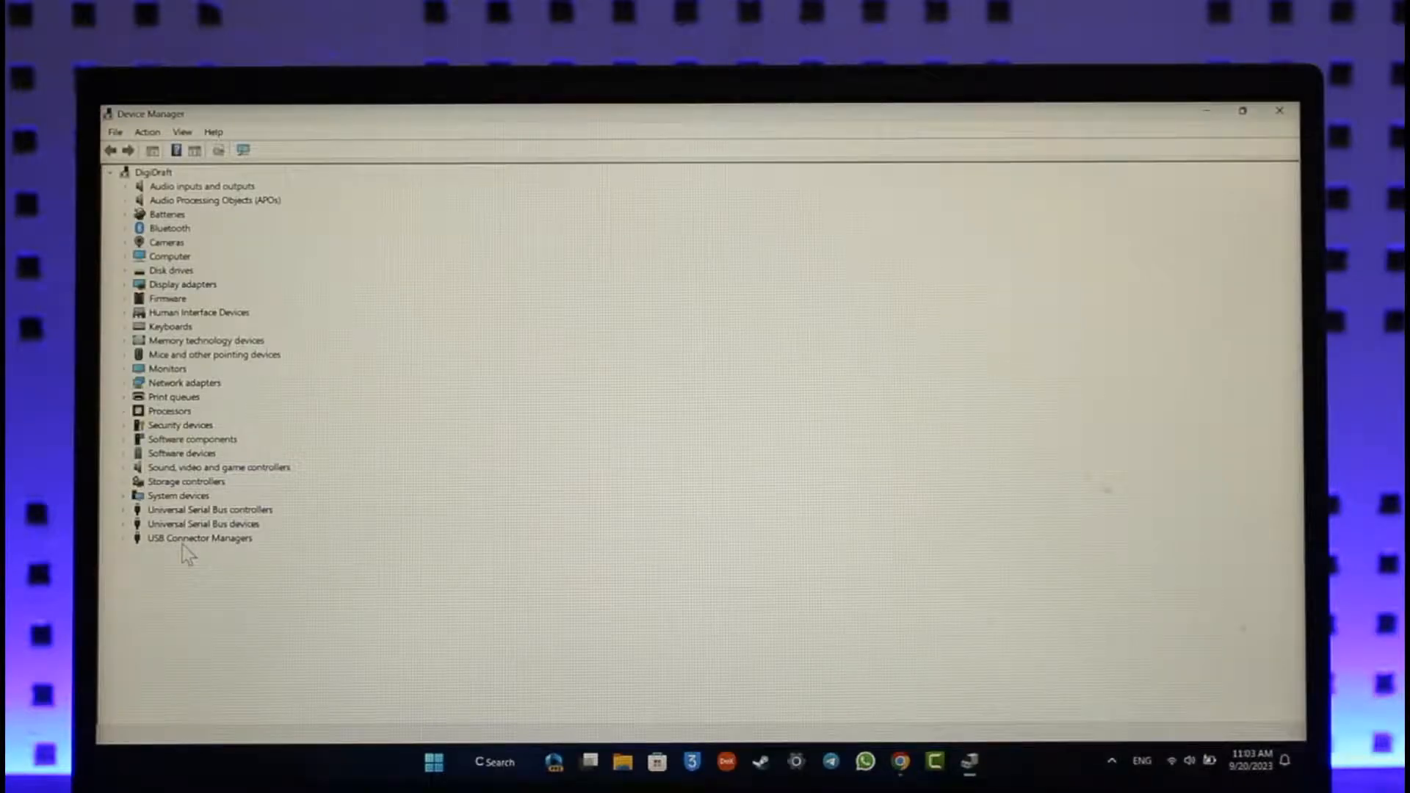
- Expand Universal Serial Bus controllers and devices to reveal the Camera DFU Device
click(209, 510)
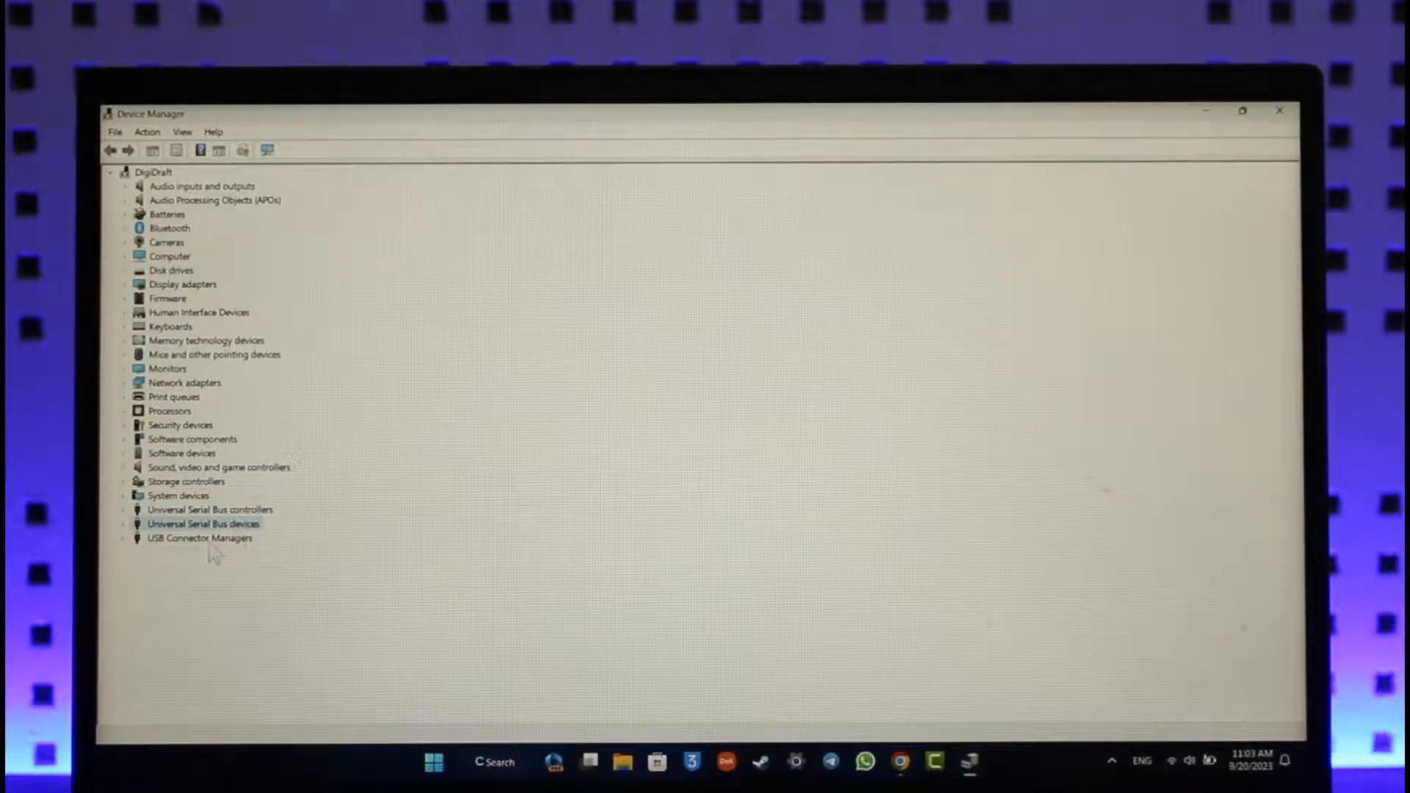
click(199, 537)
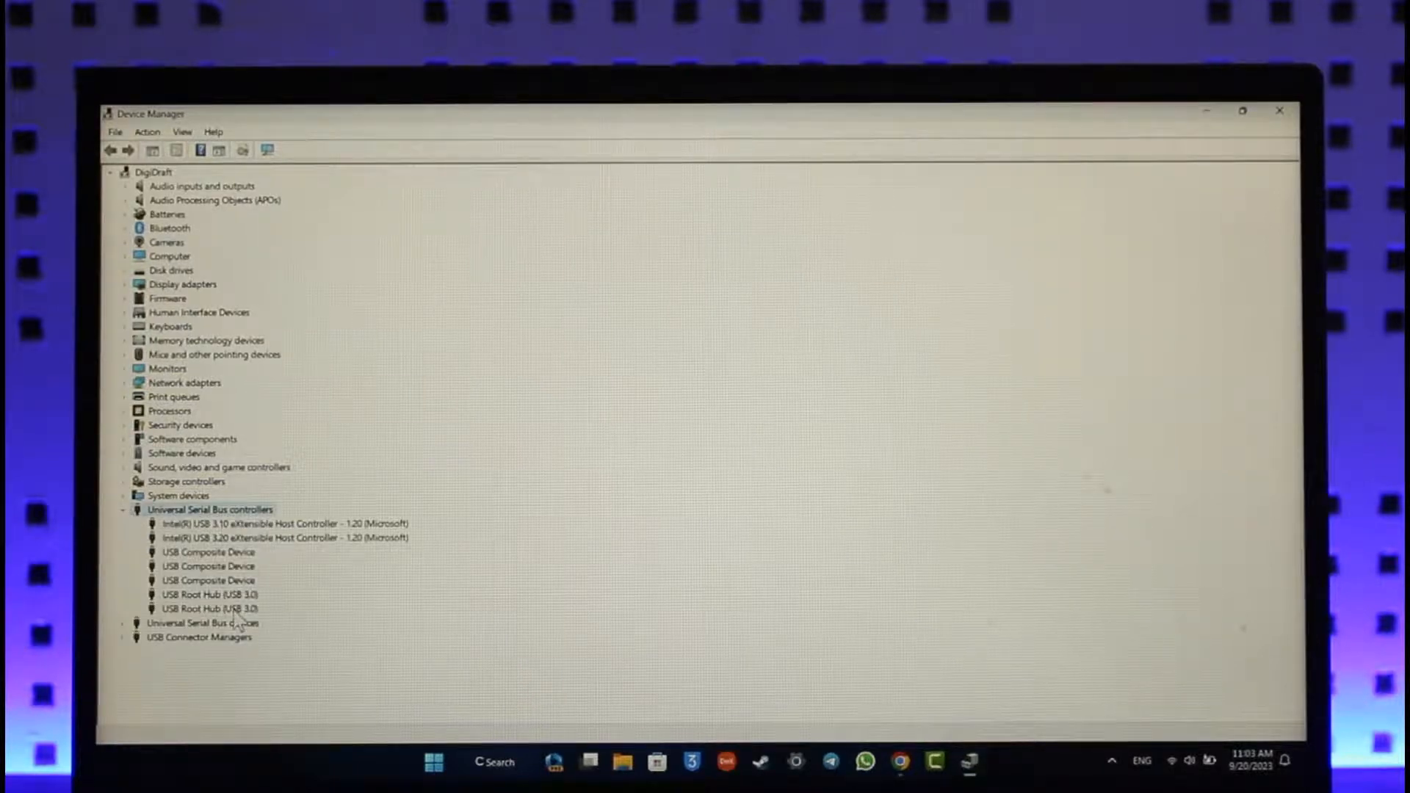
click(283, 523)
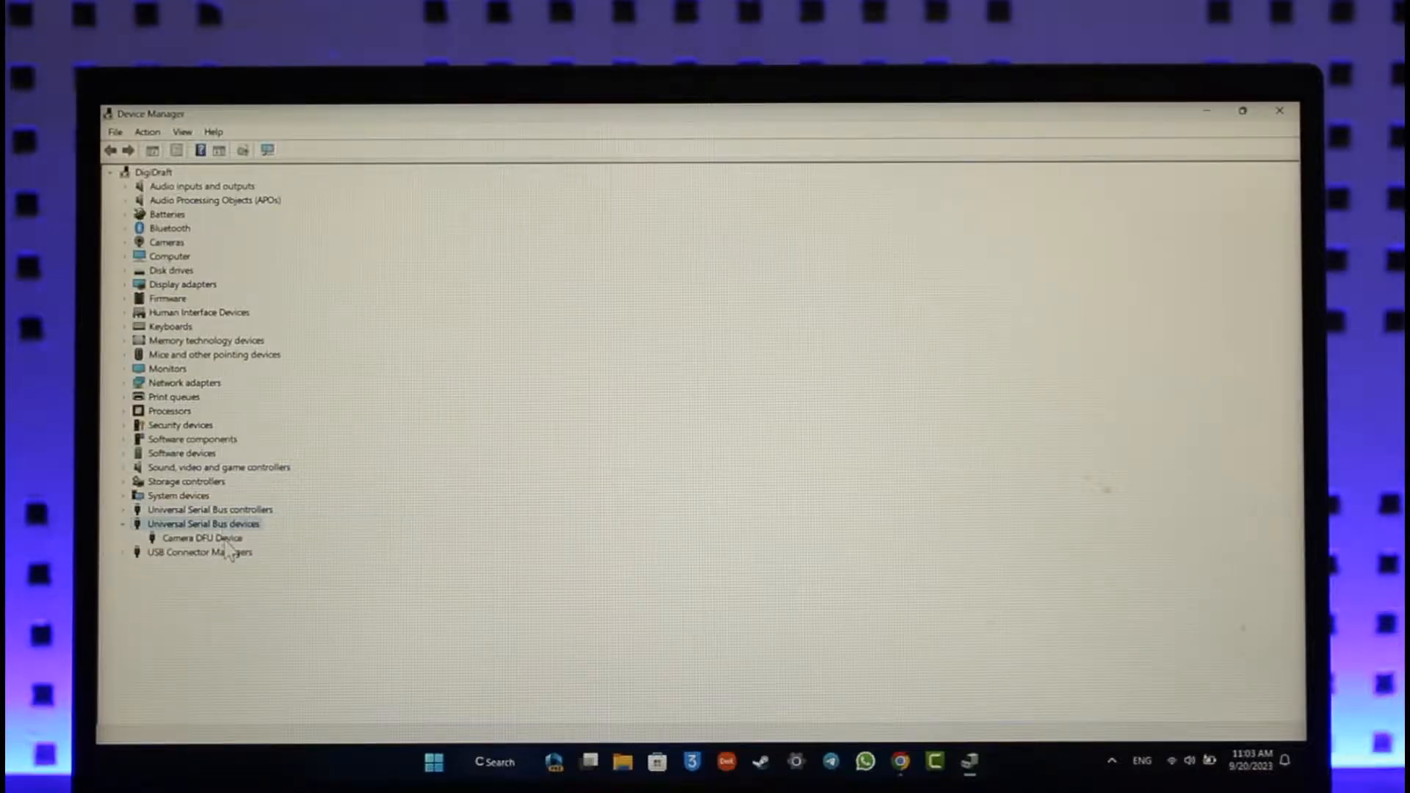
- Update the Camera DFU Device driver, get 'best driver already installed', and close the result
right_click(201, 538)
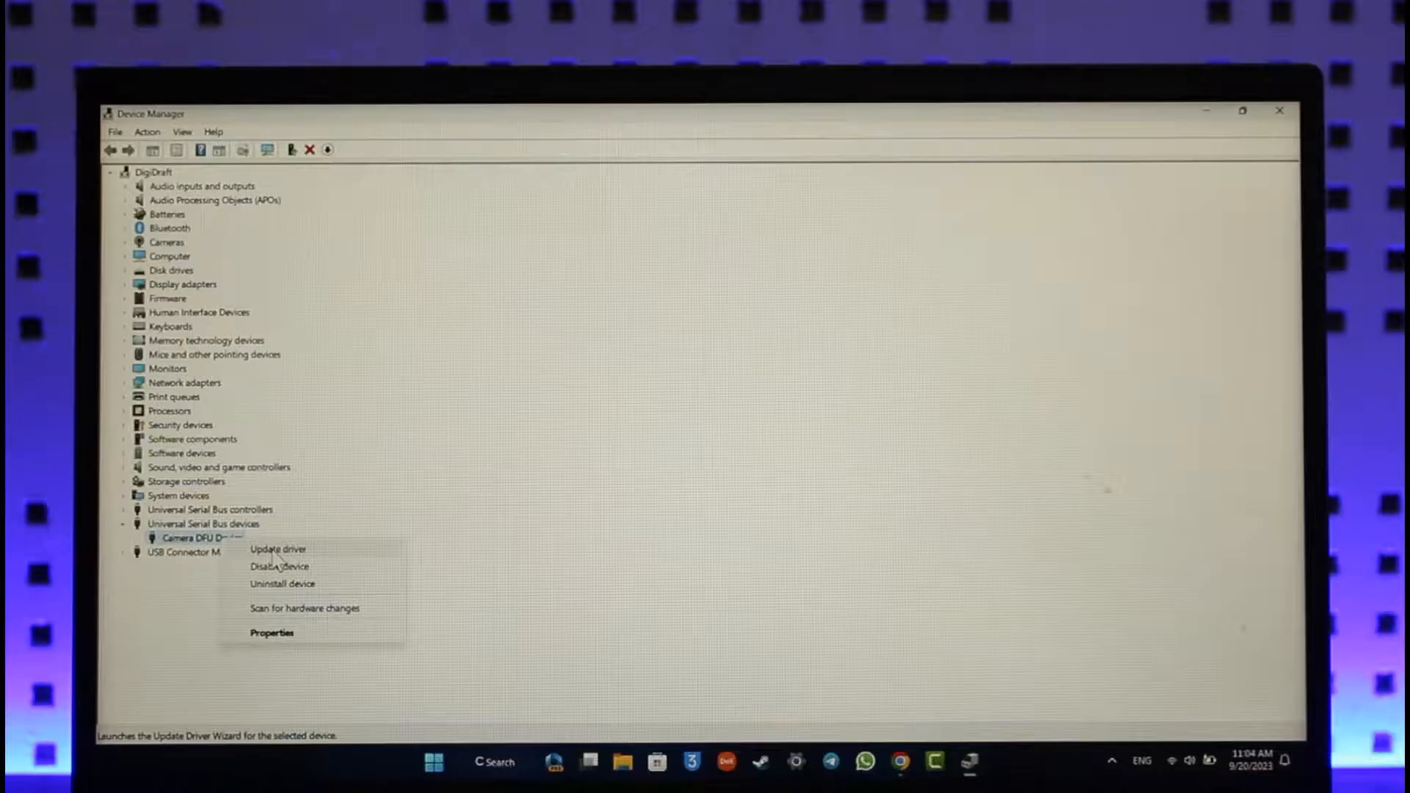
click(278, 548)
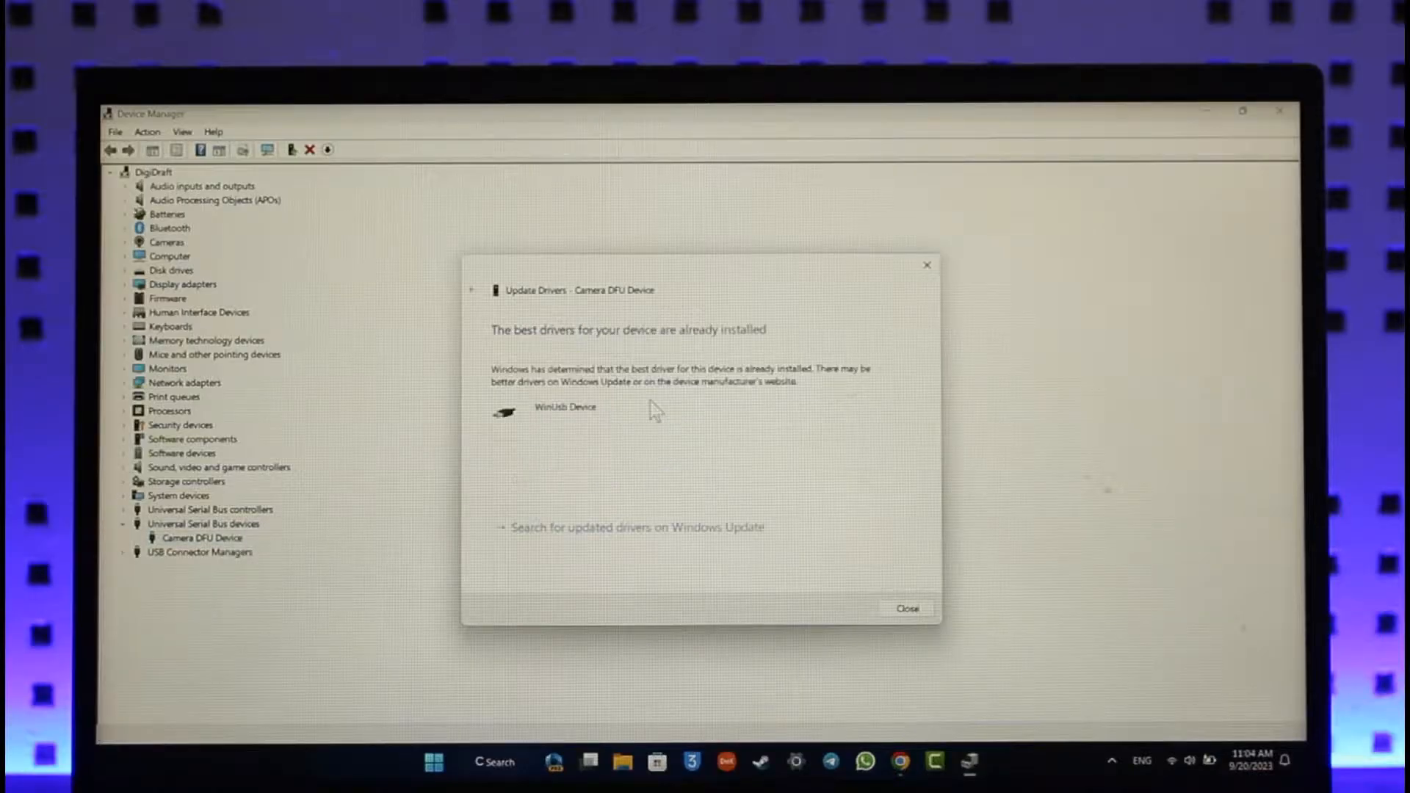
click(906, 608)
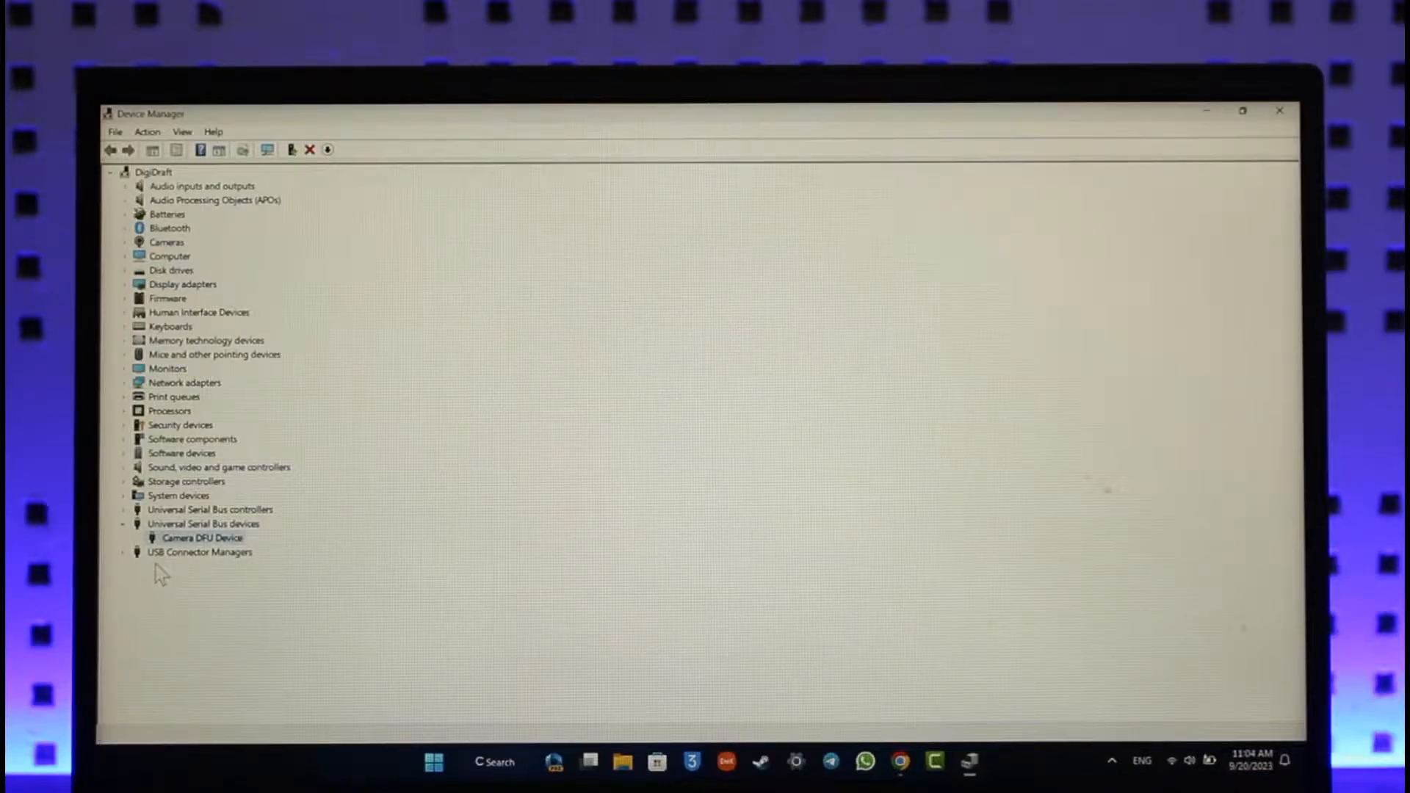
click(125, 553)
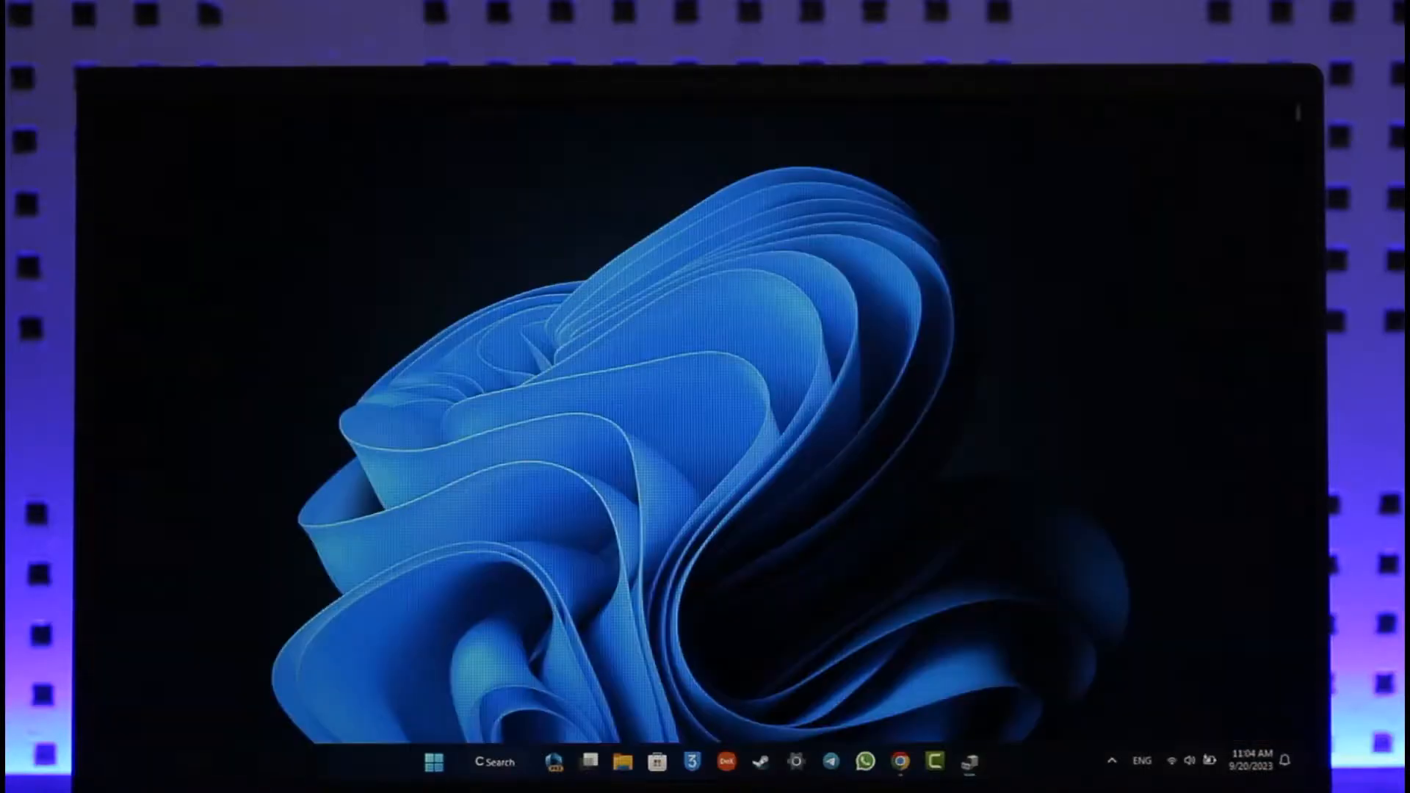
- Show the Start menu power options: Sleep, Shut down and Restart
click(435, 763)
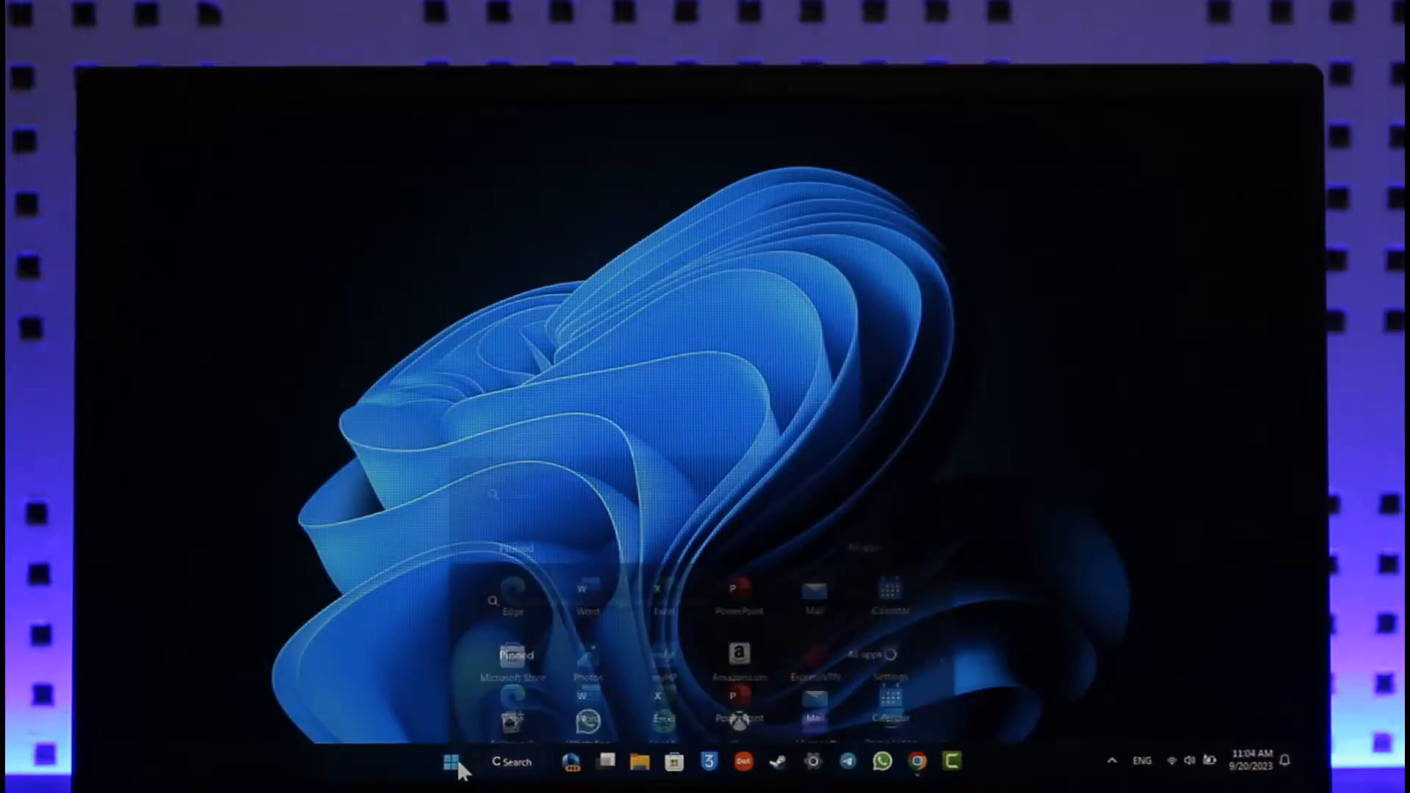
click(451, 763)
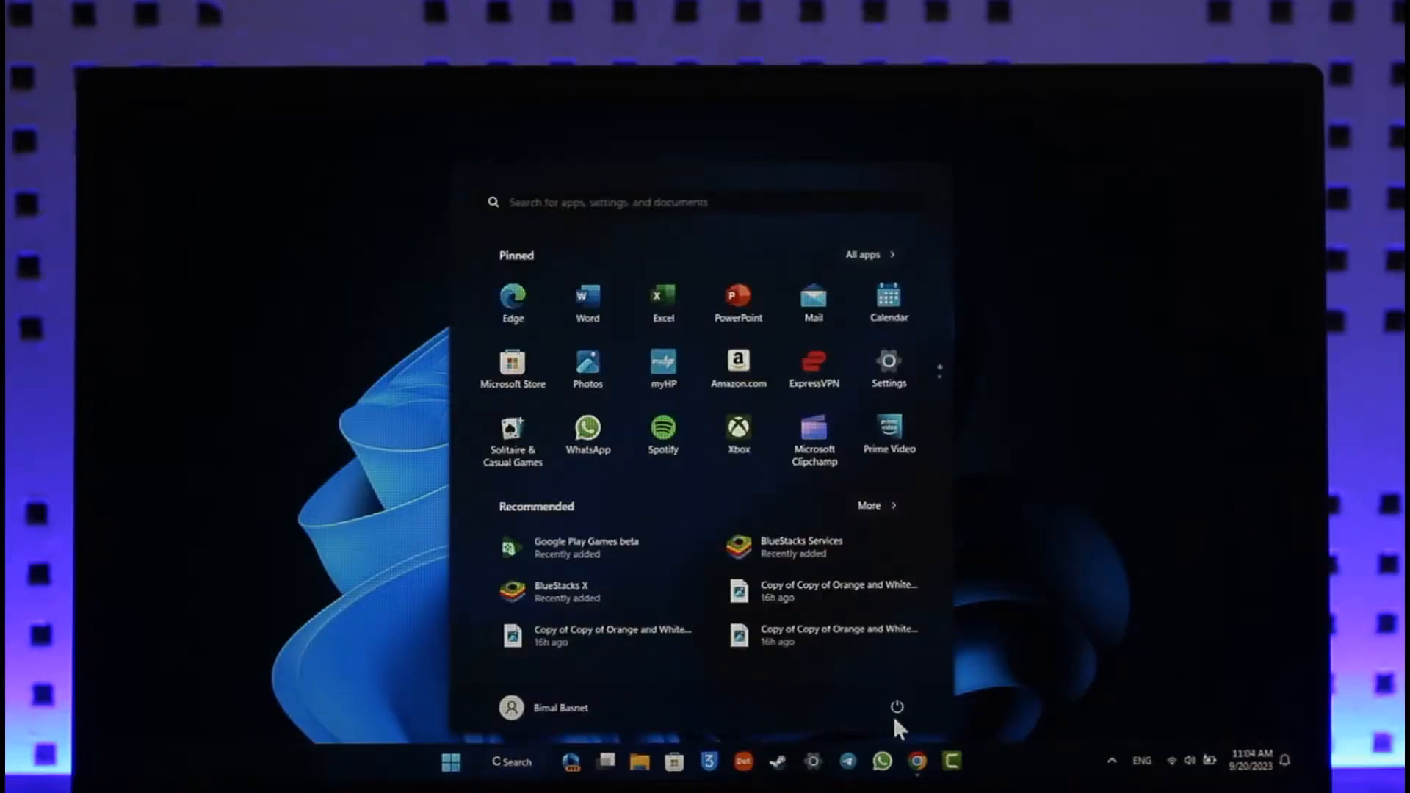
click(896, 709)
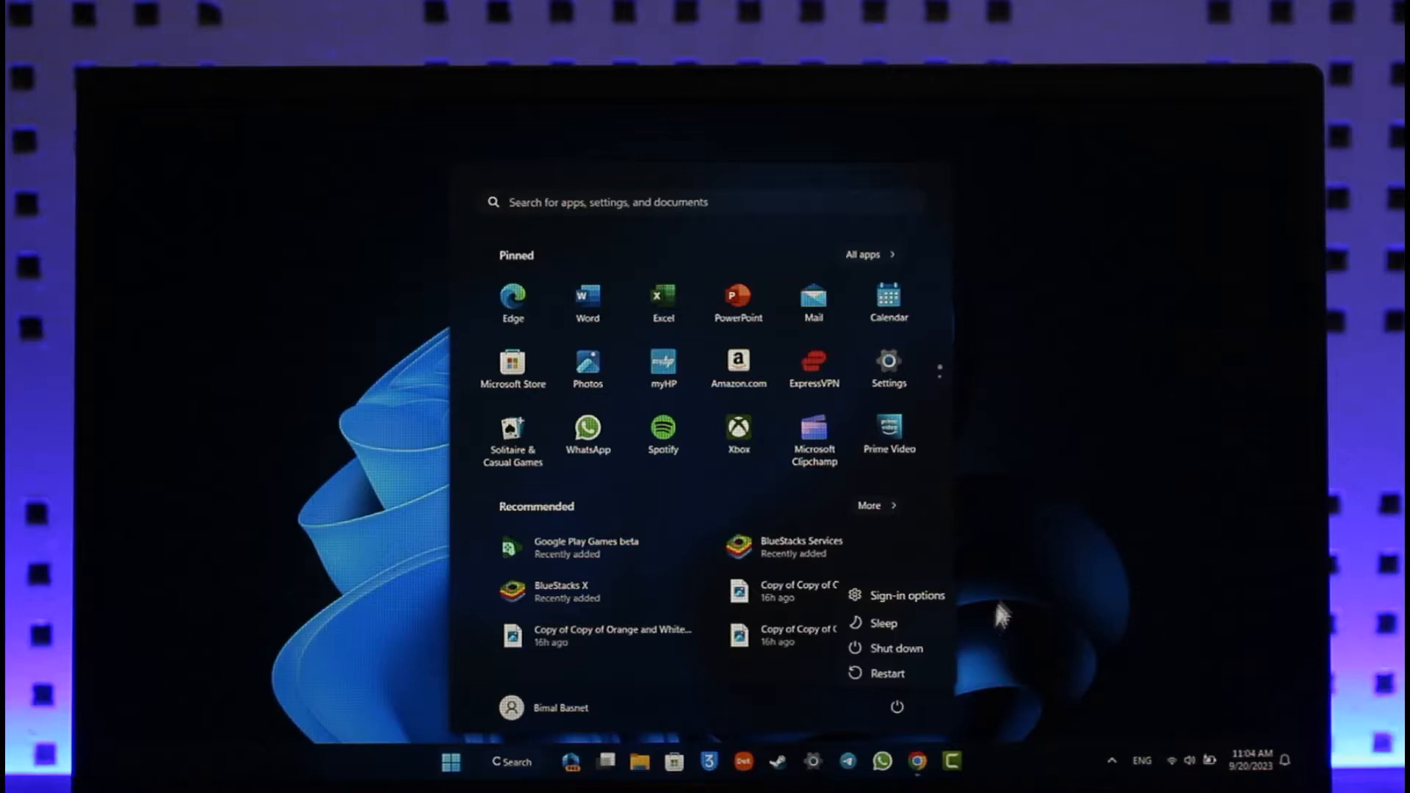
mouse_move(1055, 558)
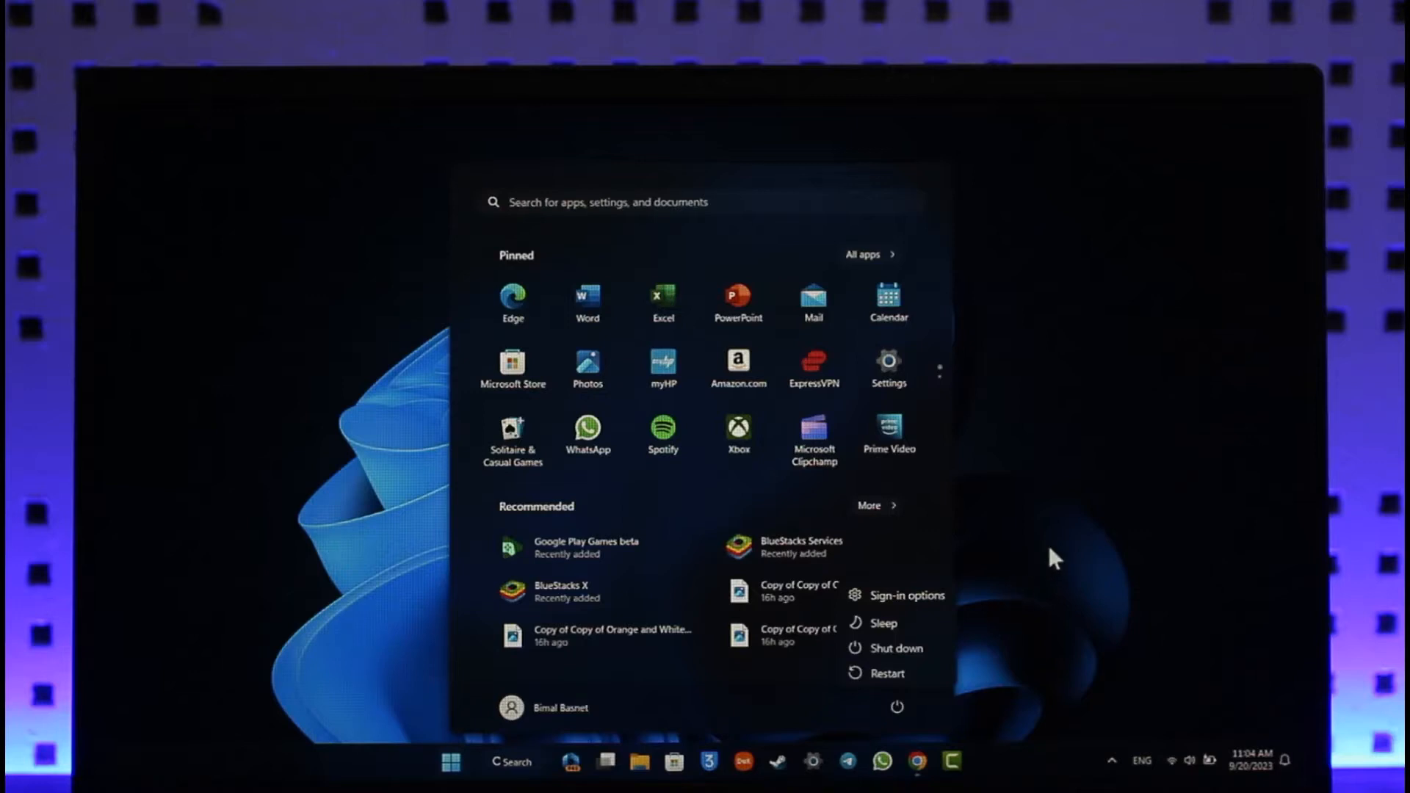